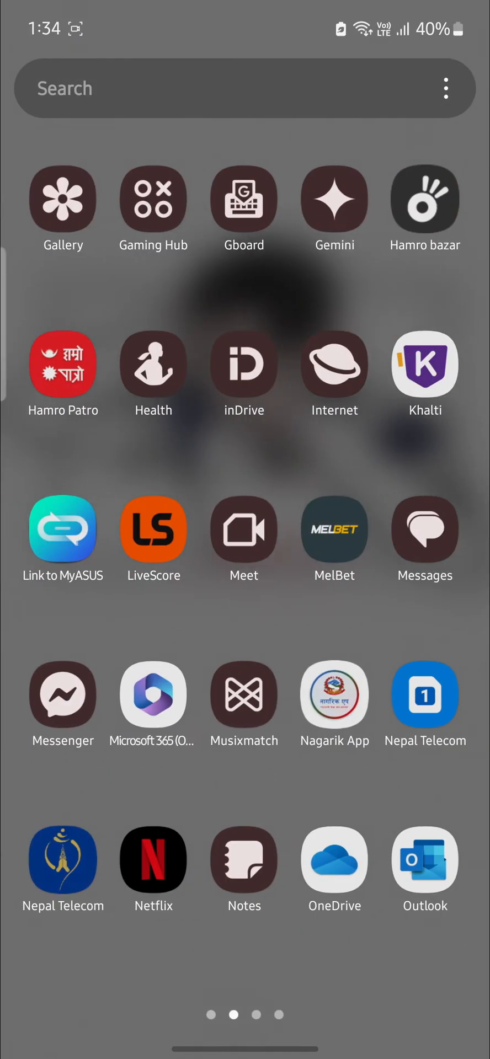
Page the app drawer forward to the page listing Pathao through Wearable, including Speechify.
scroll(left, 3)
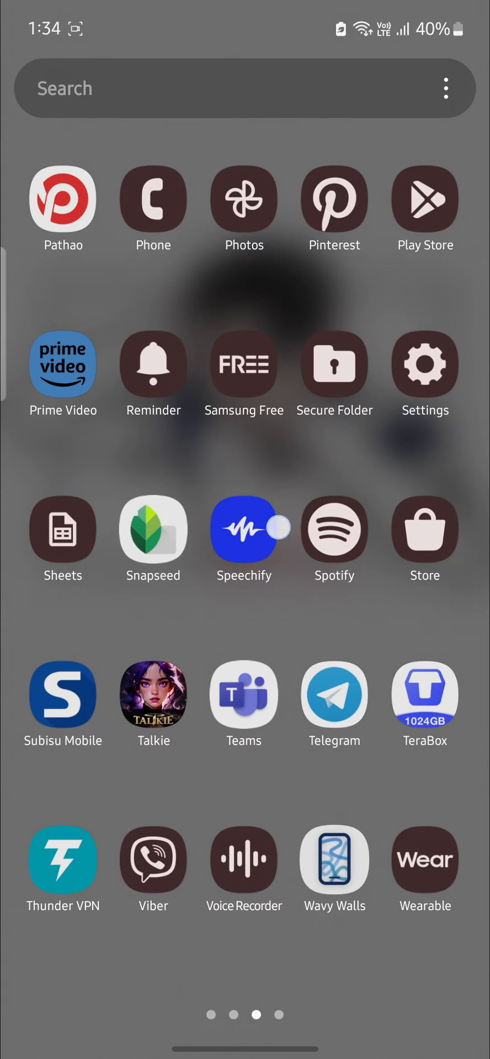
Launch Speechify from the drawer and dismiss the 'Sign in to add files' sheet on the Add screen.
click(243, 525)
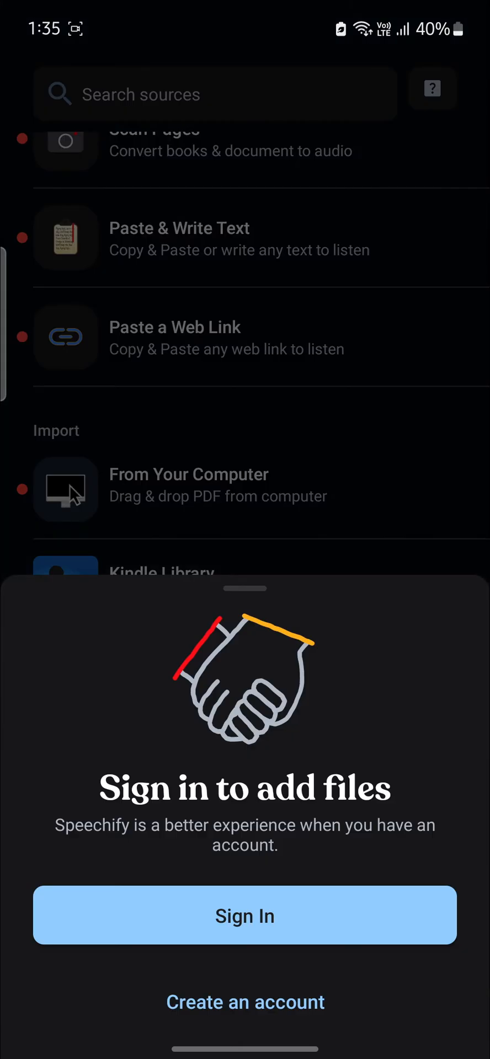
click(245, 916)
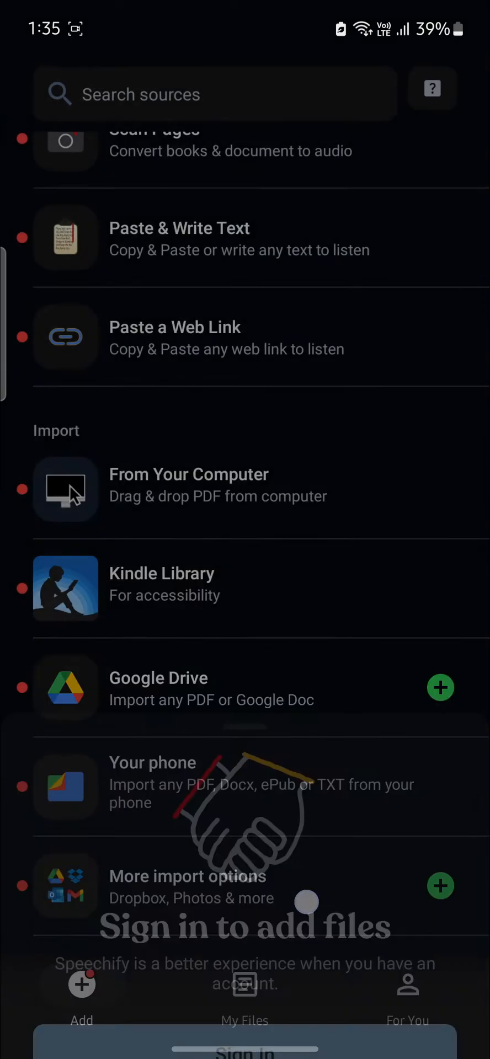
Sign in with a linked 'Continue with' account, landing on the Get Speechify Premium offer.
click(245, 1034)
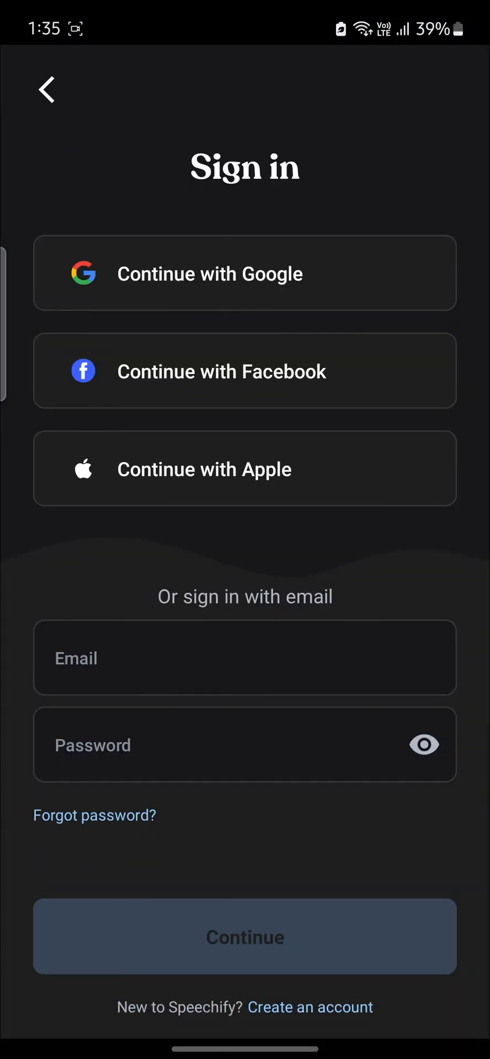
click(245, 273)
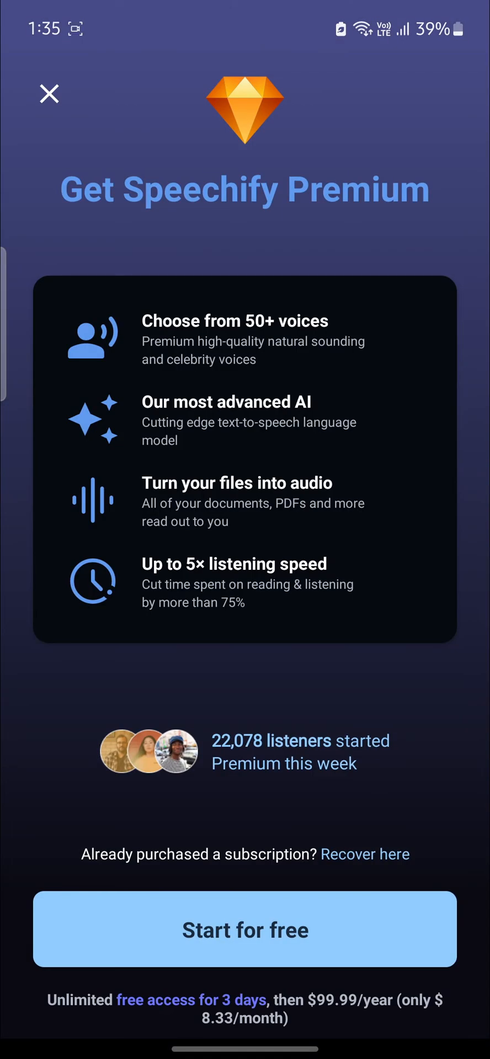
click(245, 929)
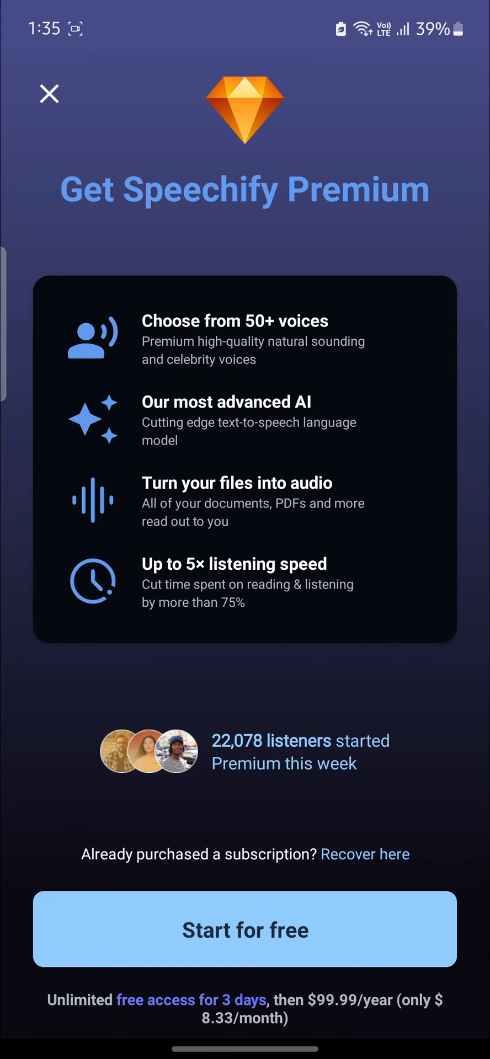
click(48, 93)
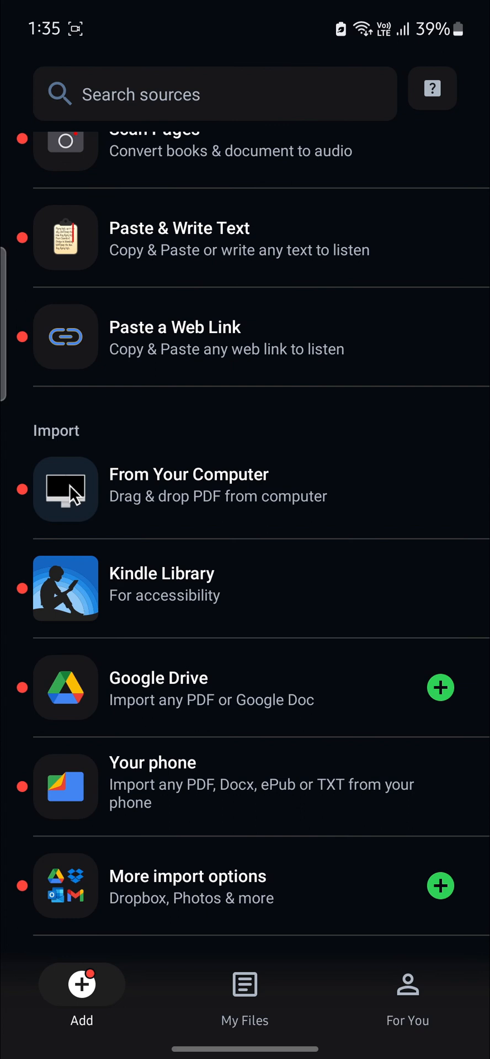
Scroll the Add screen back to the top showing the Premium voices banner and Create options.
scroll(down, 3)
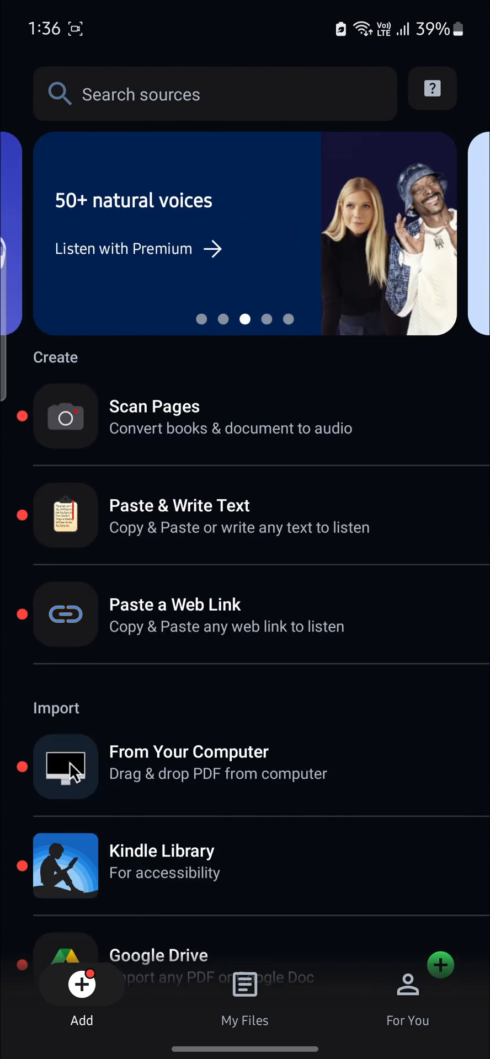